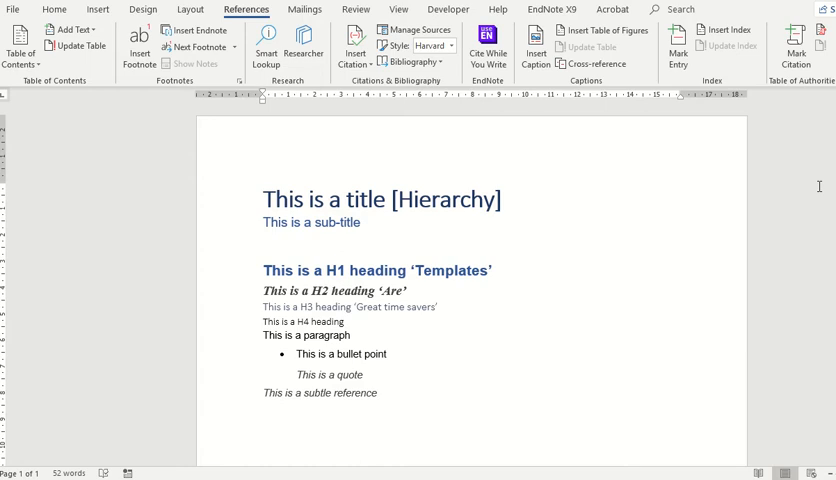
Inspect which styles the H1 and H3 heading lines carry from the Home styles list, changing nothing
left_click(496, 200)
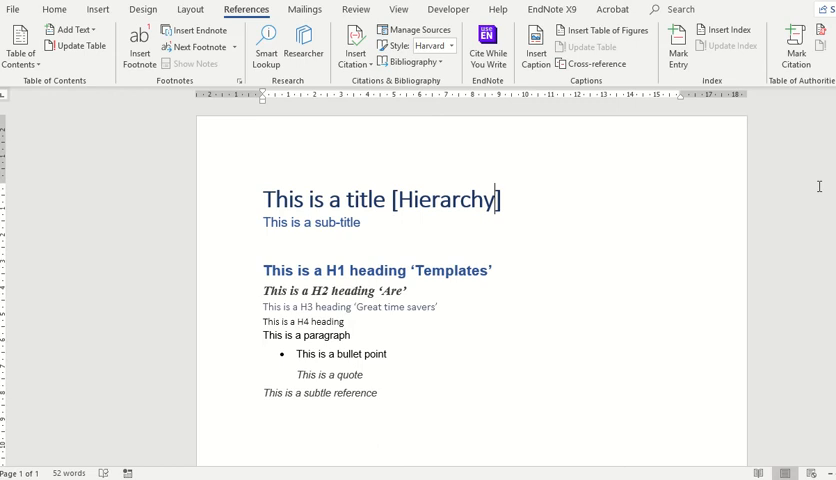
mouse_move(444, 100)
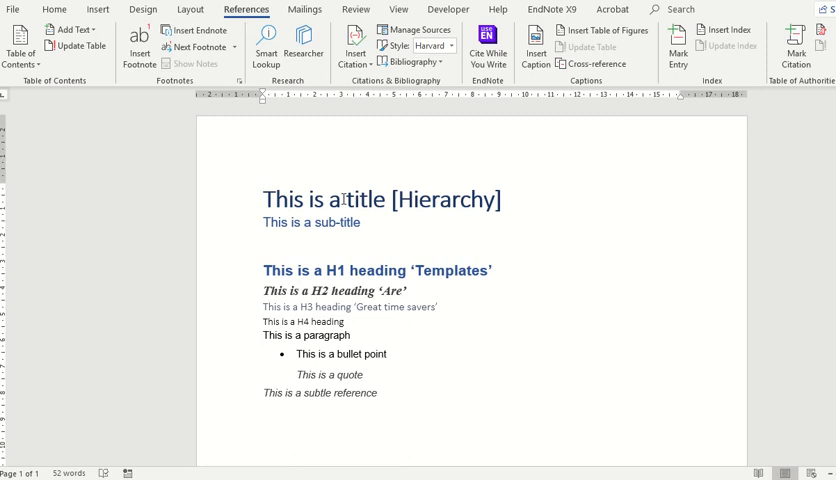
mouse_move(54, 8)
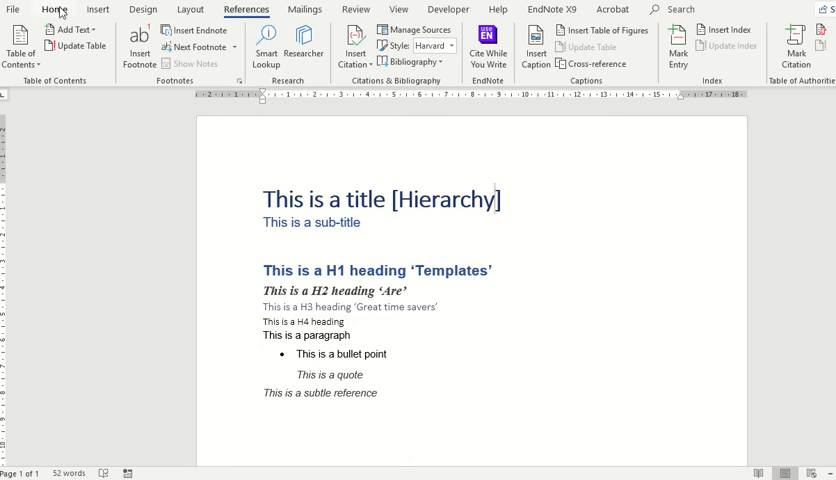
left_click(54, 8)
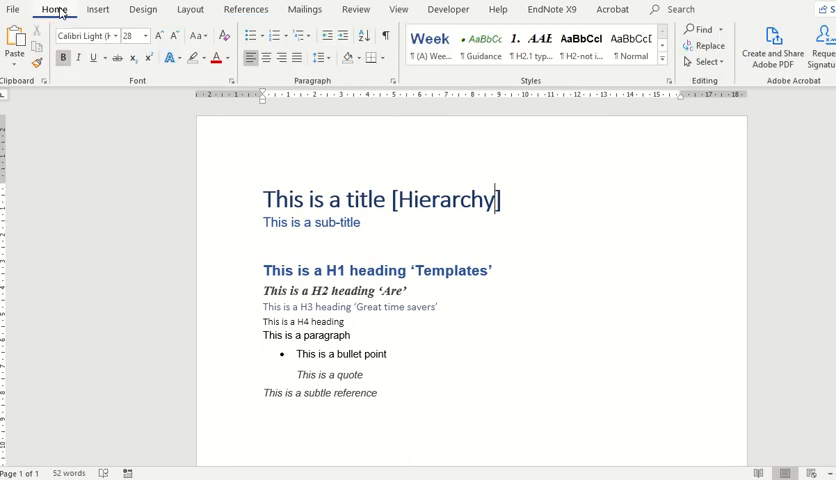
mouse_move(692, 182)
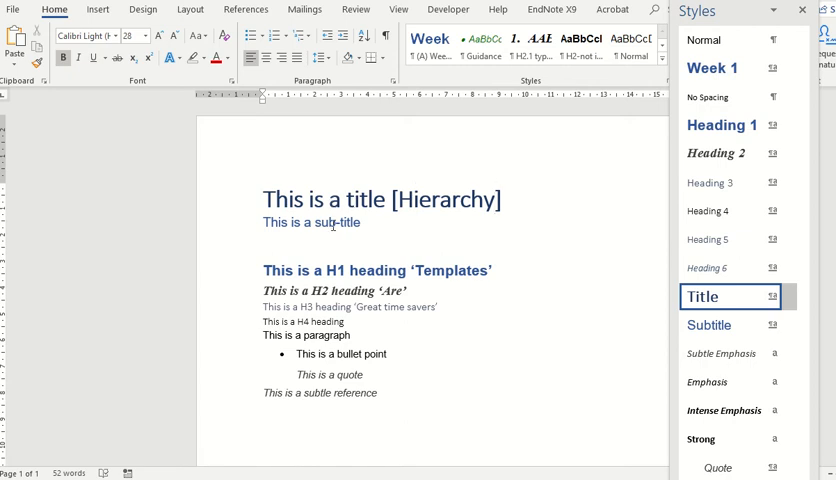
left_click(712, 324)
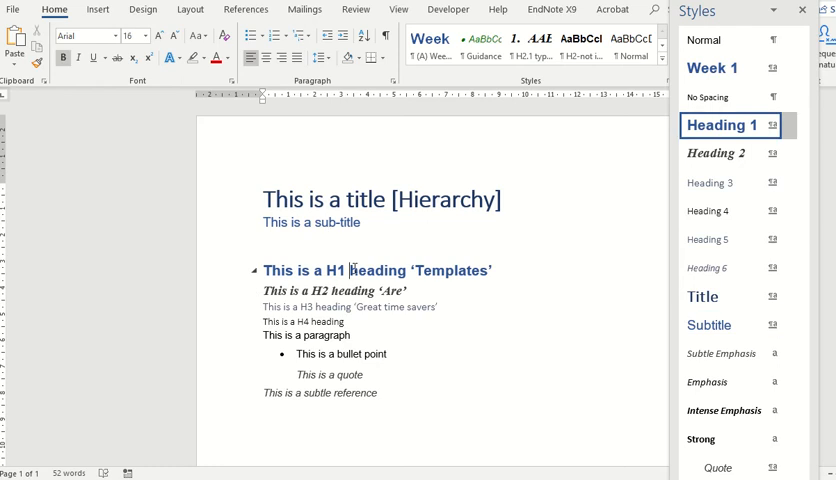
left_click(348, 306)
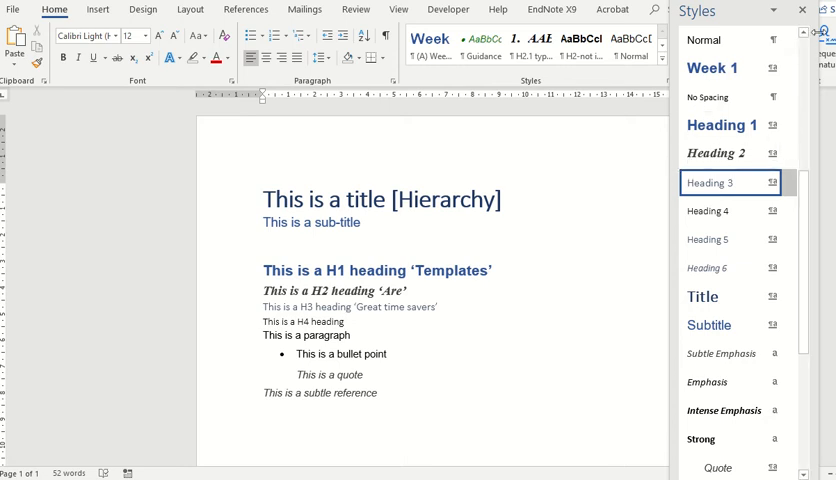
left_click(802, 10)
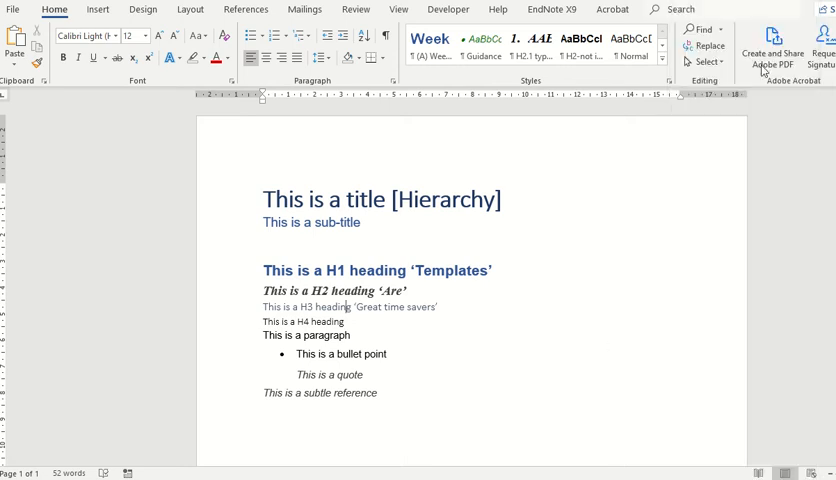
mouse_move(432, 360)
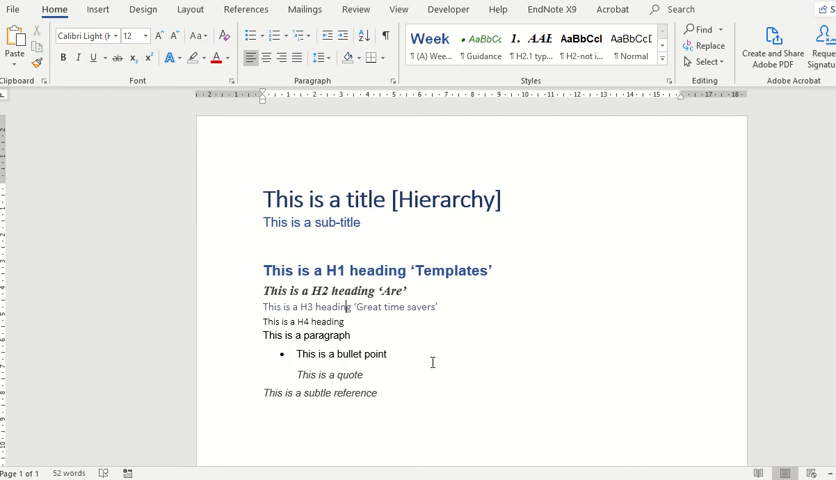
mouse_move(422, 366)
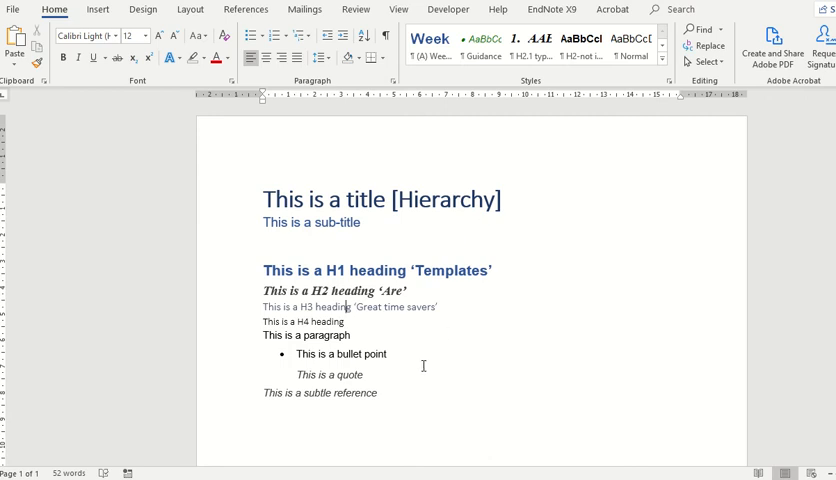
mouse_move(366, 250)
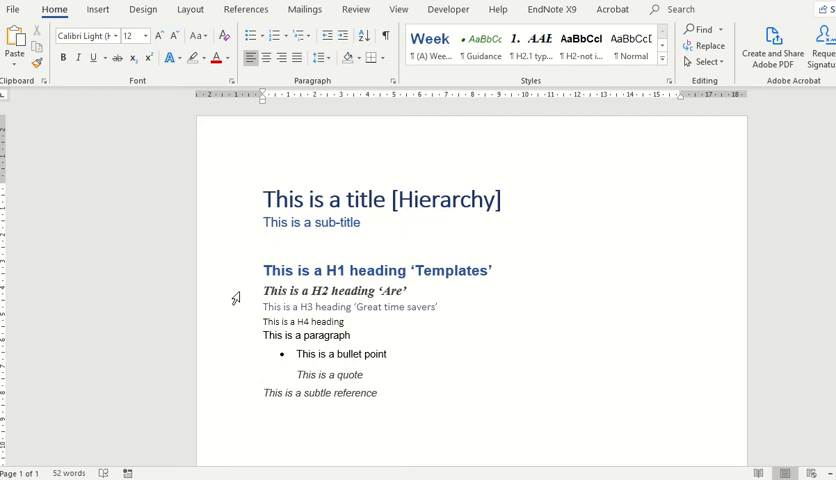
mouse_move(240, 312)
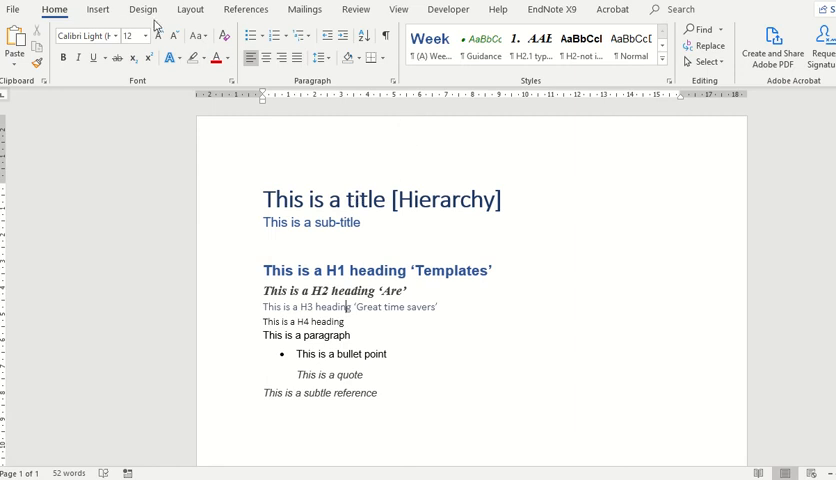
Preview Design style sets: plainer, numbered headings, light-blue headings, all-caps title
left_click(144, 8)
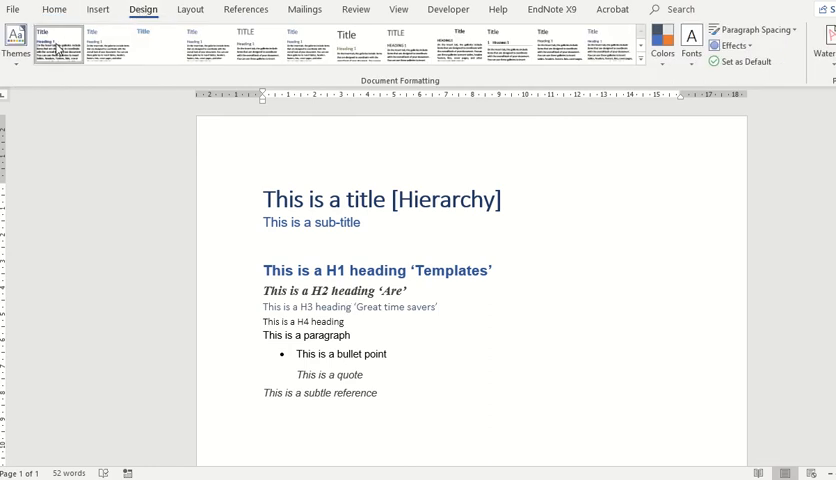
mouse_move(56, 44)
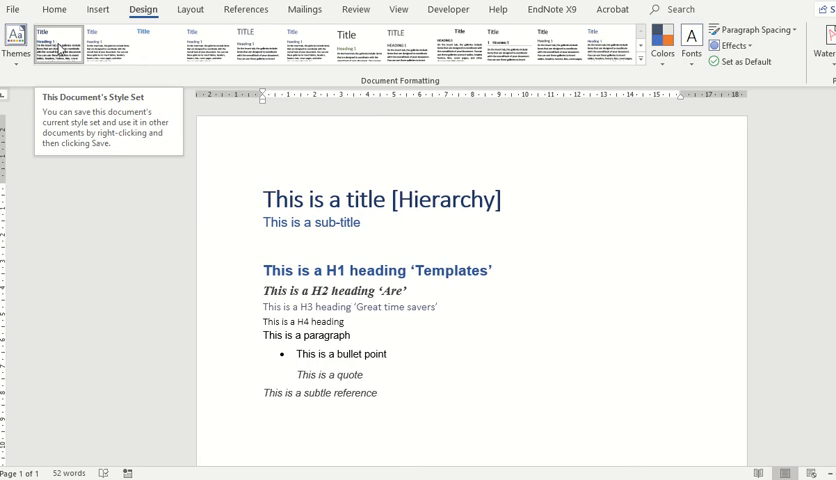
left_click(100, 44)
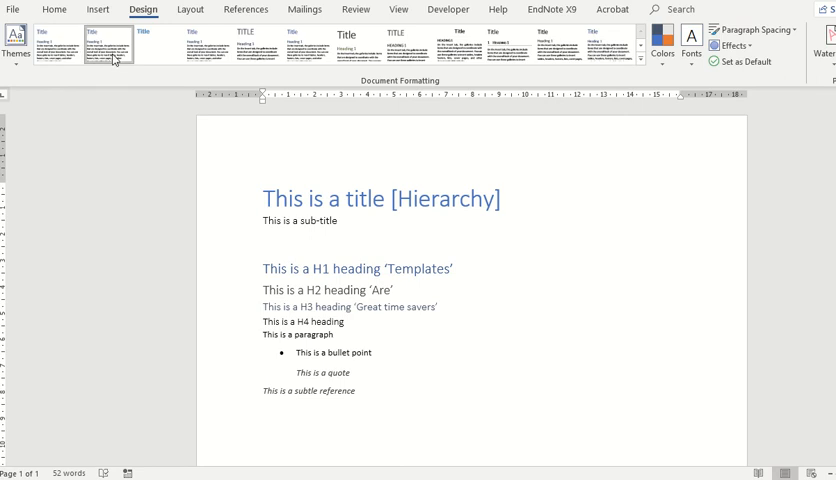
left_click(138, 44)
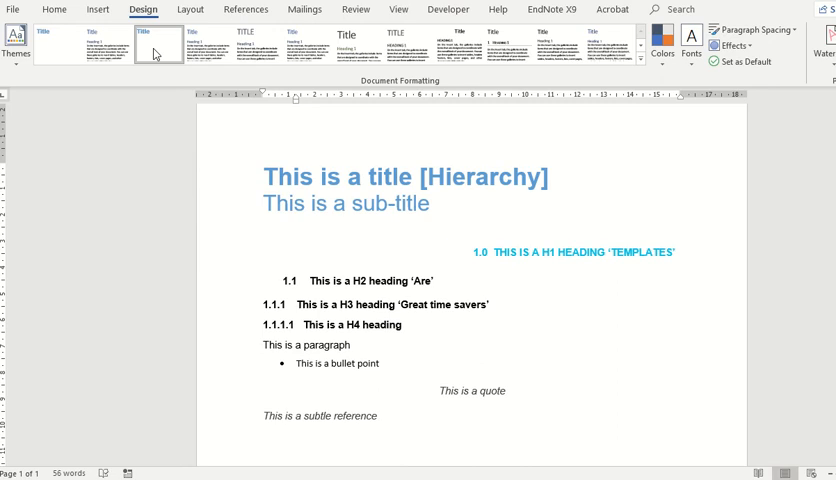
left_click(208, 44)
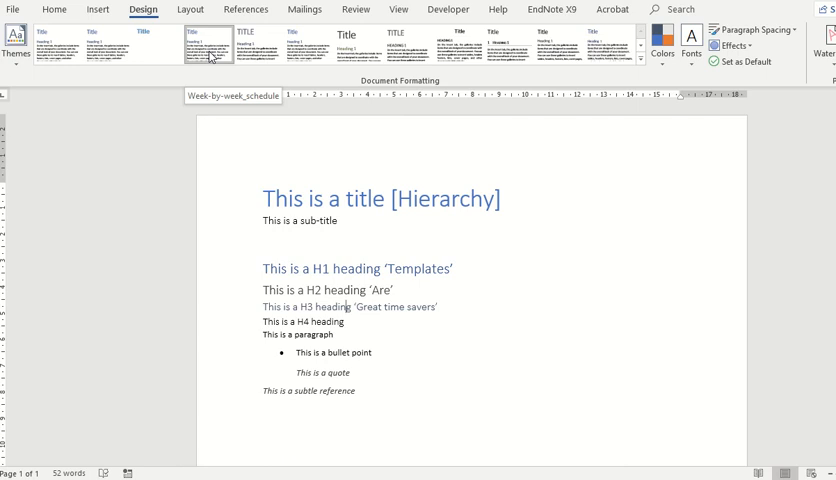
left_click(264, 42)
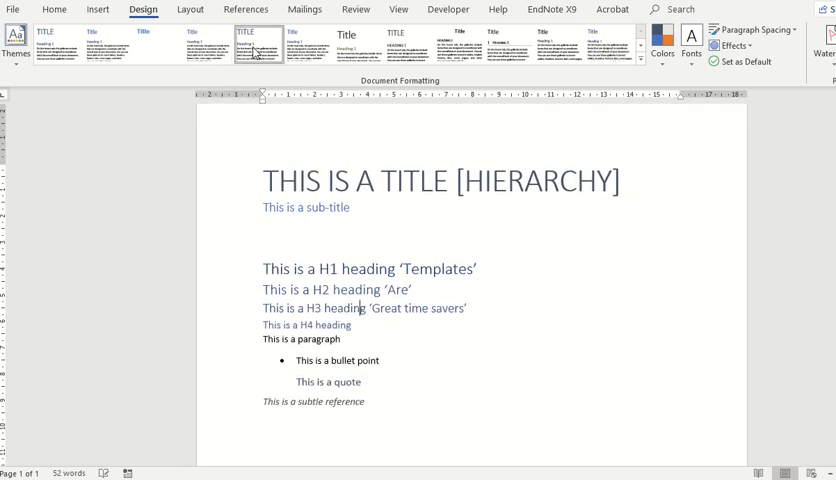
left_click(302, 44)
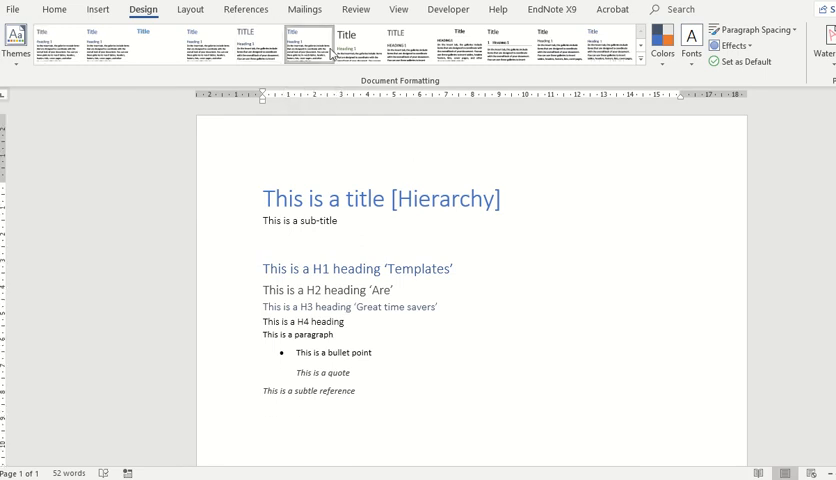
Preview further style sets including Black & White (Numbered) and the centred-title set
left_click(356, 44)
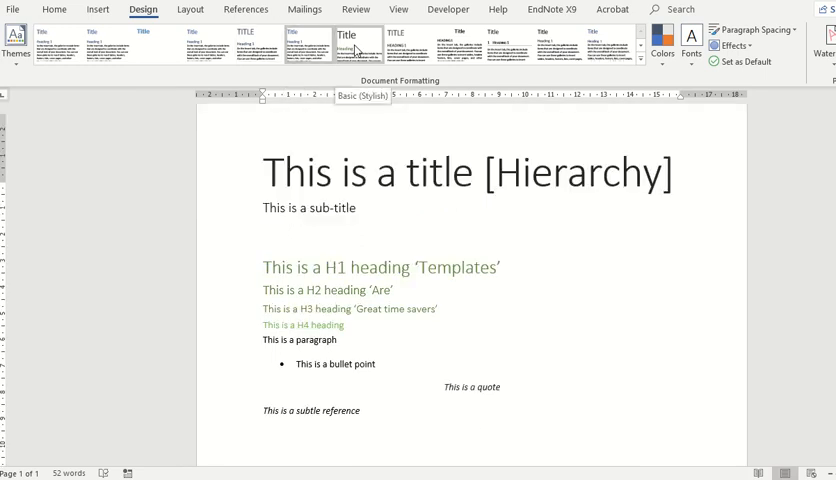
left_click(408, 48)
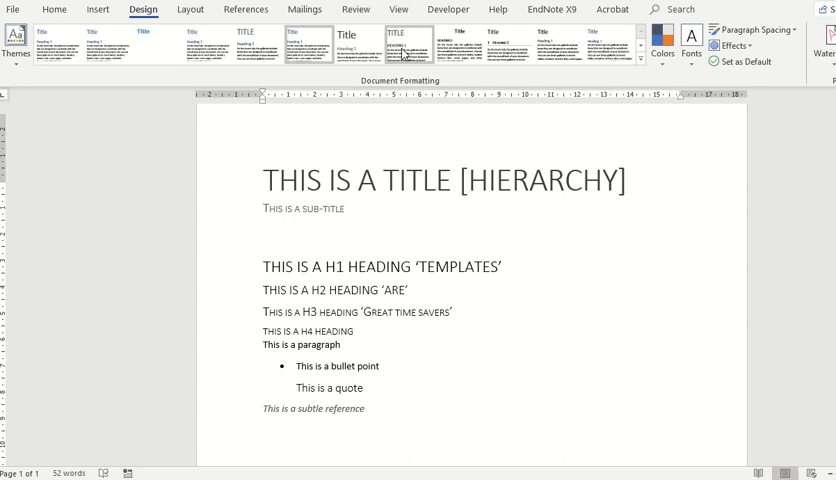
left_click(470, 42)
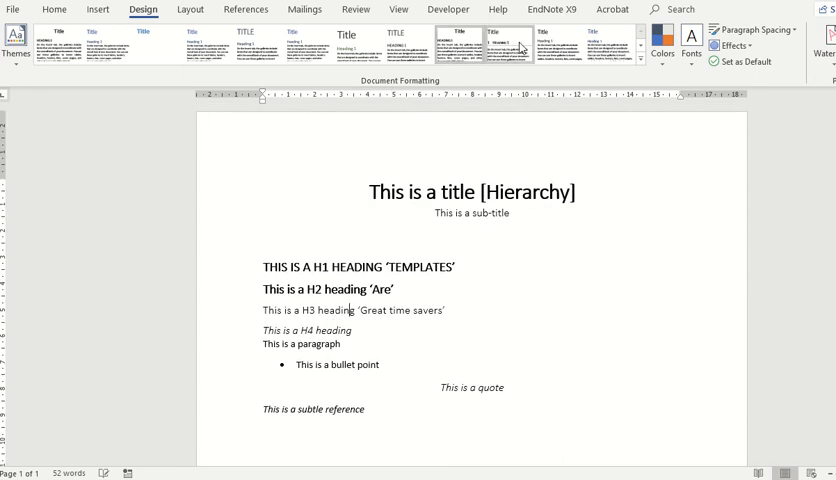
left_click(504, 44)
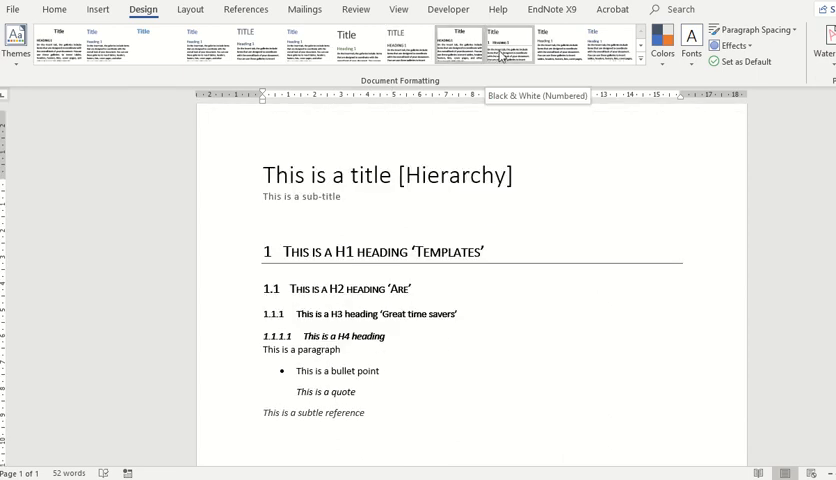
left_click(494, 44)
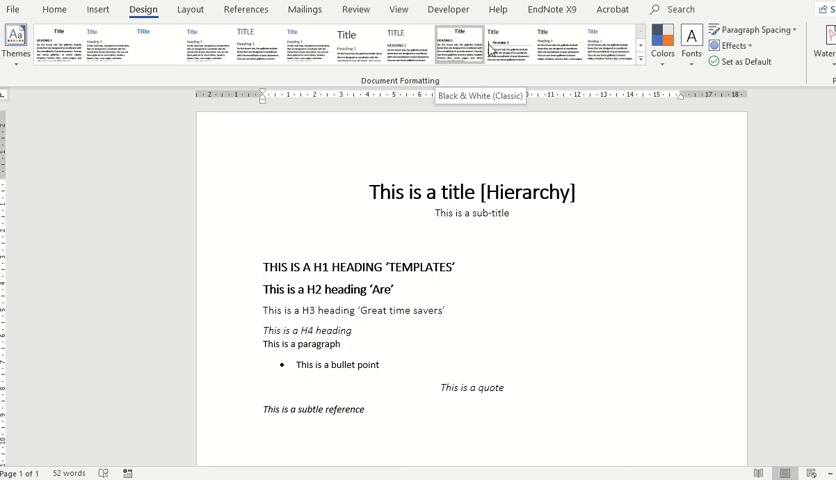
left_click(504, 44)
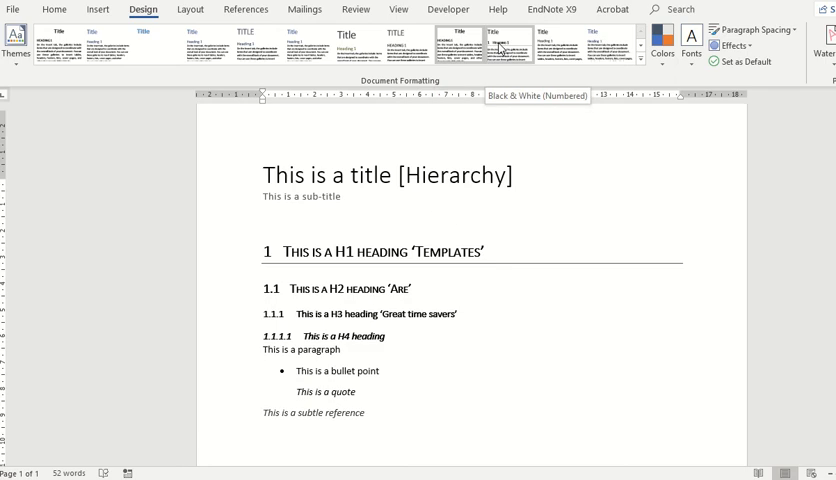
left_click(556, 44)
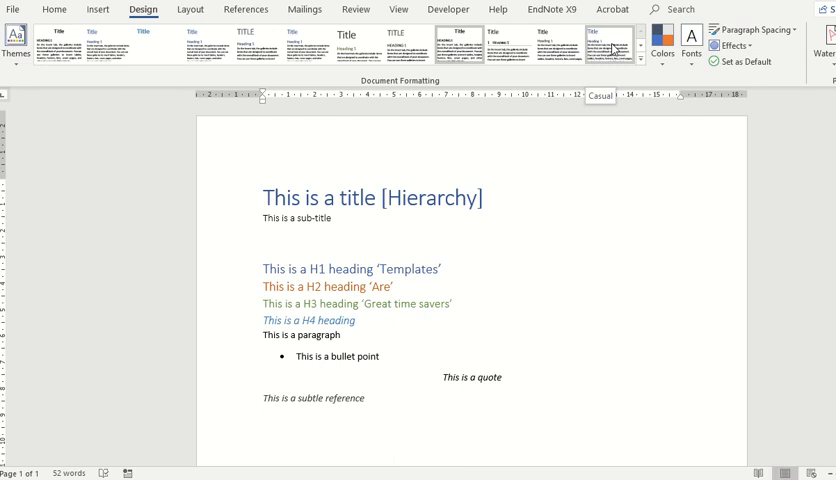
Try more style sets and settle on the simple basic set with blue headings
left_click(150, 44)
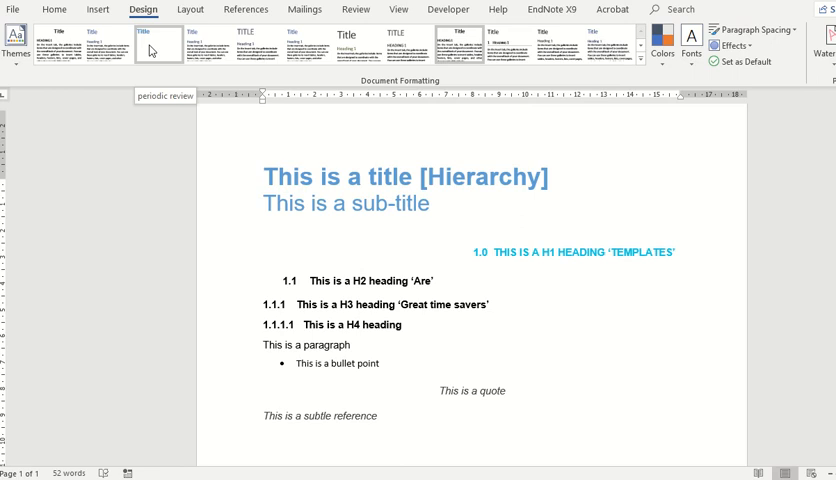
mouse_move(152, 52)
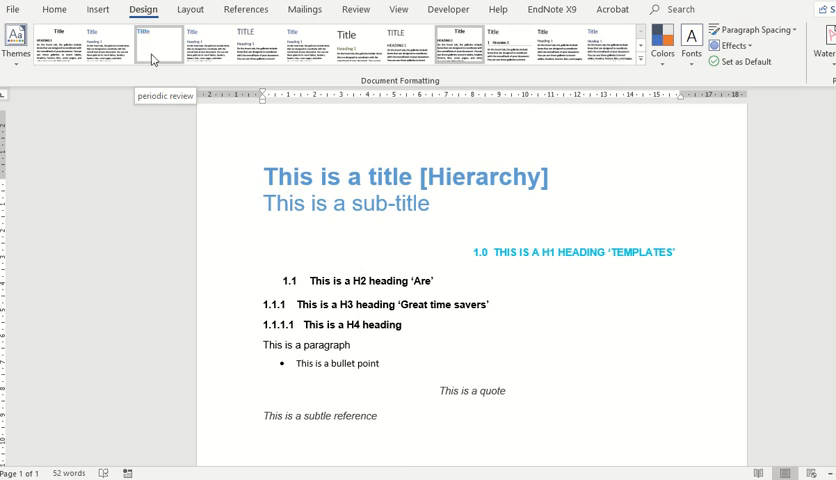
mouse_move(160, 44)
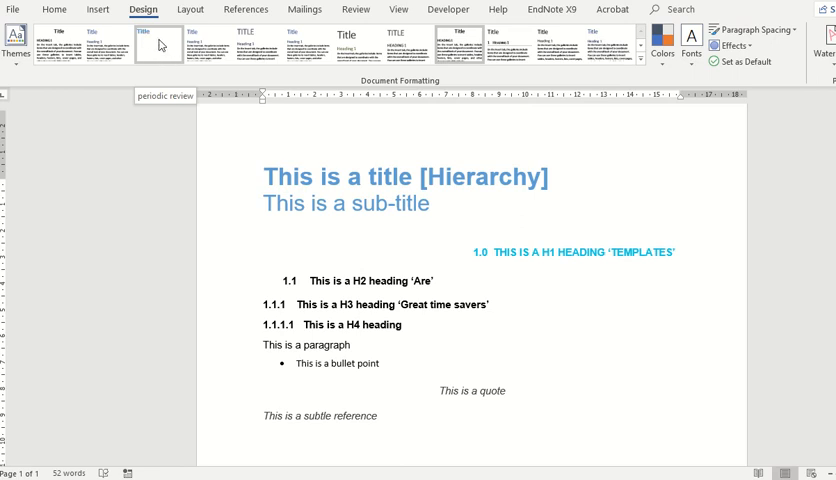
left_click(96, 42)
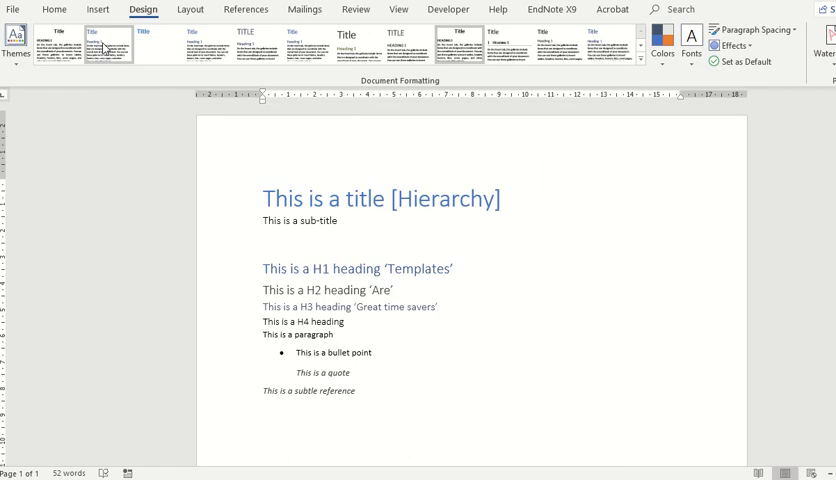
mouse_move(108, 42)
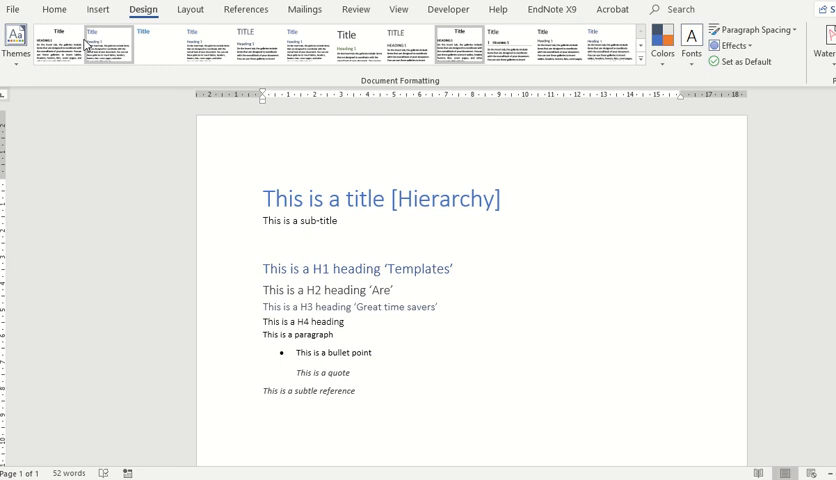
left_click(92, 40)
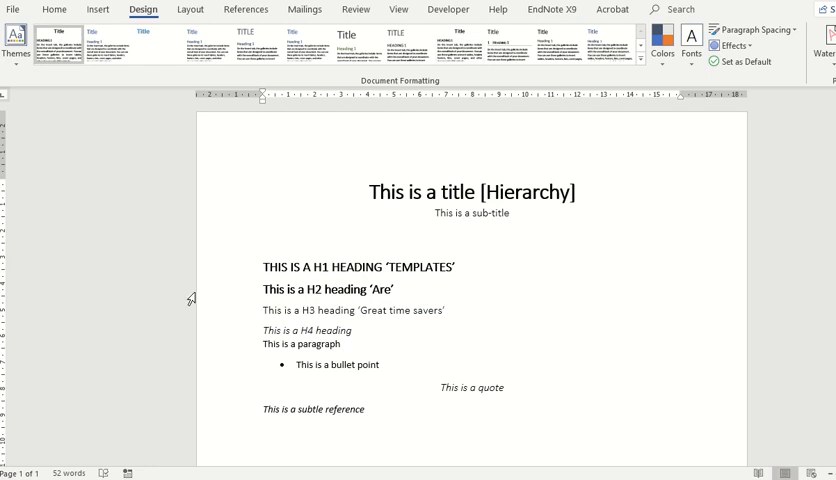
left_click(100, 44)
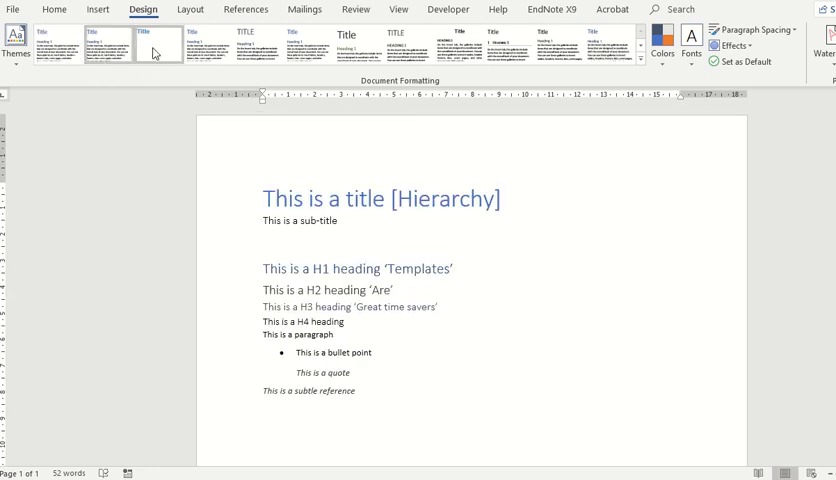
left_click(140, 44)
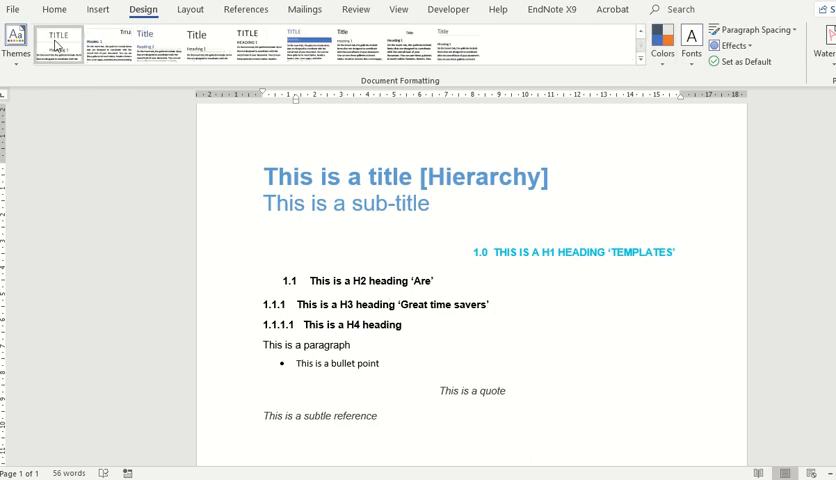
left_click(56, 38)
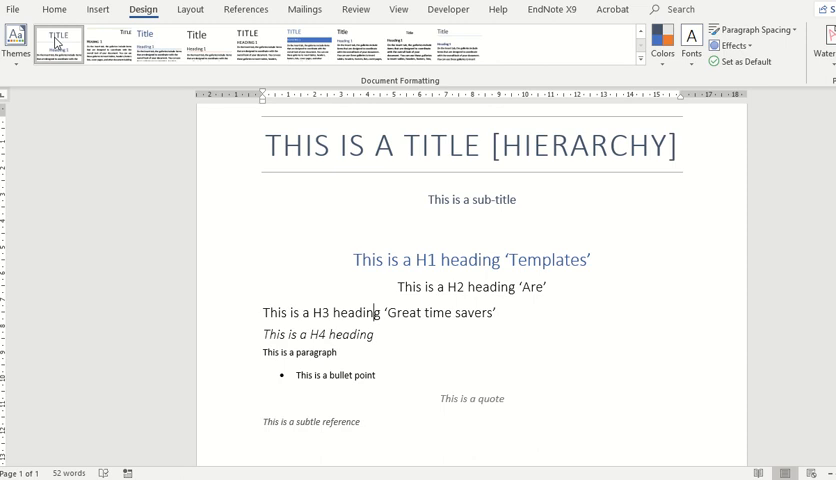
left_click(102, 40)
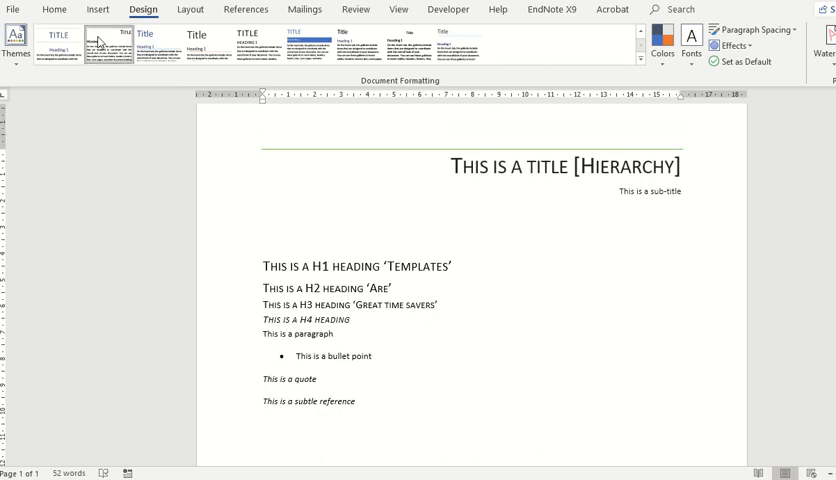
left_click(452, 44)
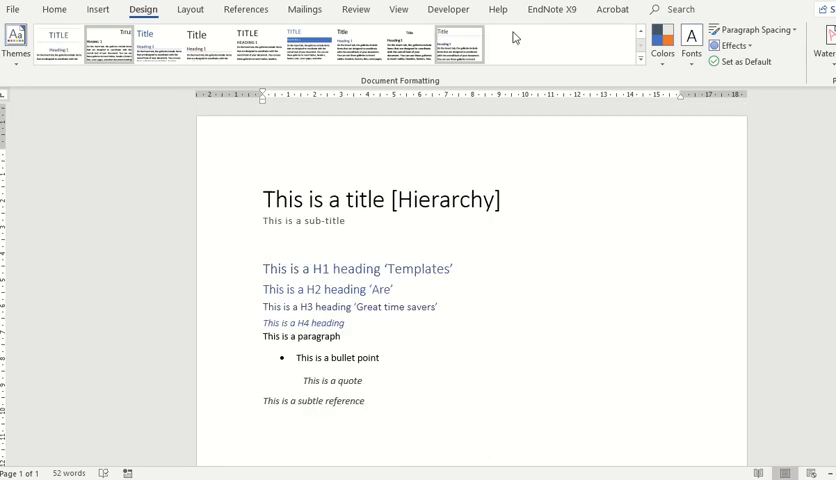
left_click(458, 44)
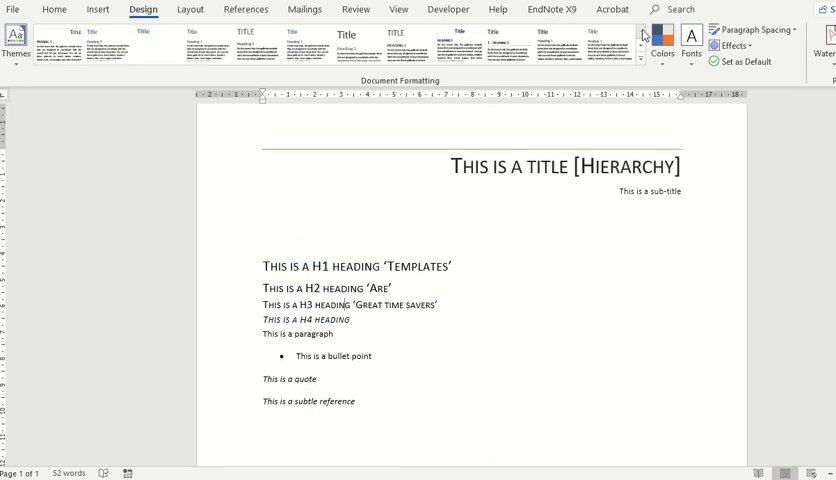
mouse_move(56, 44)
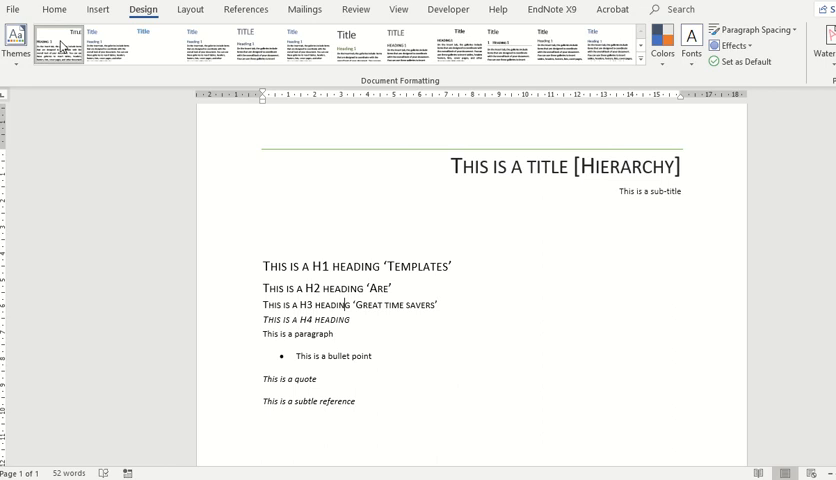
Leave an empty line under the subtitle and bring up the References tools
left_click(54, 8)
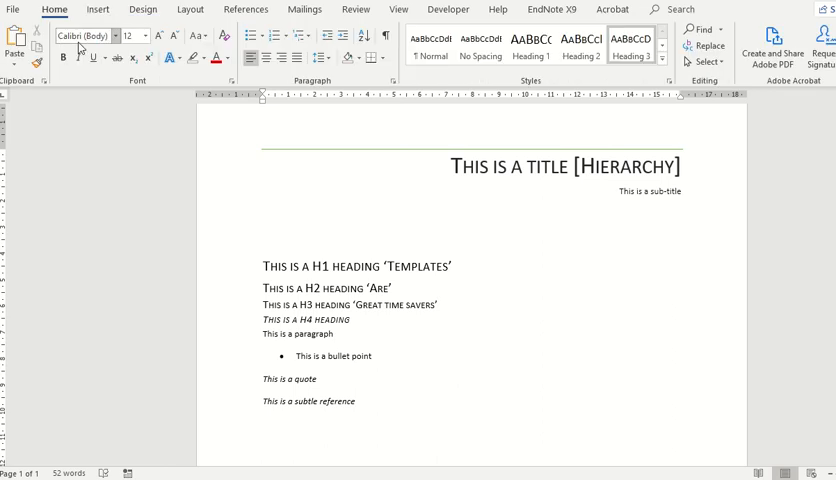
left_click(144, 8)
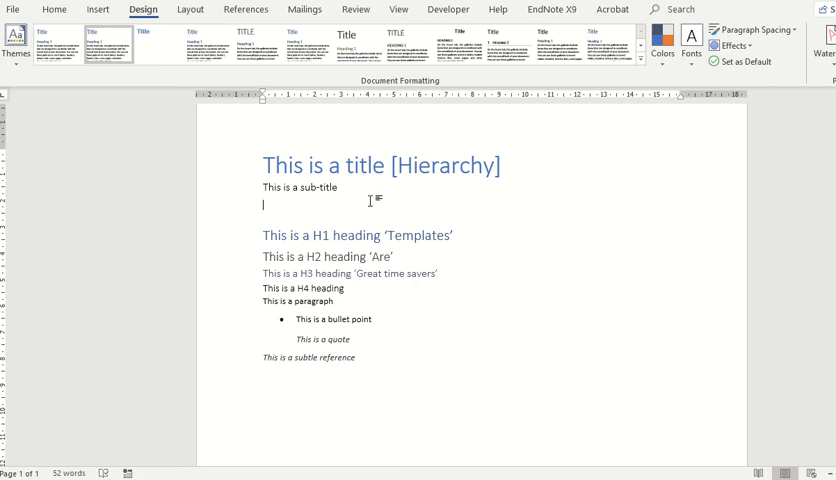
mouse_move(390, 292)
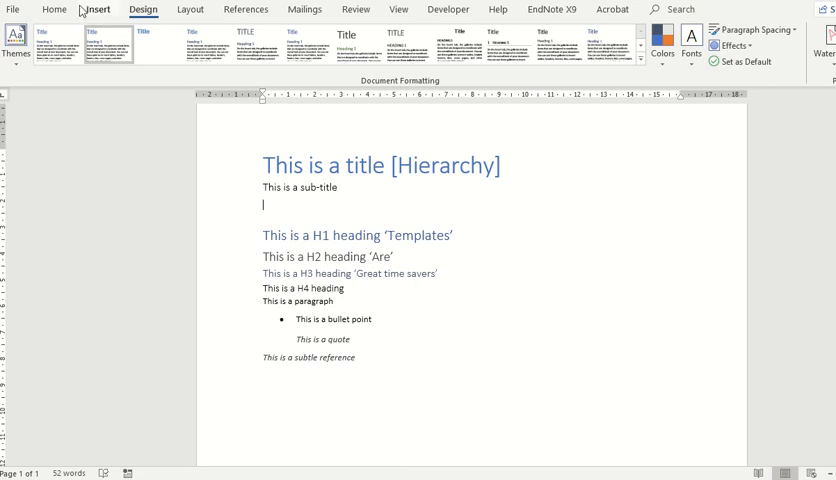
mouse_move(244, 8)
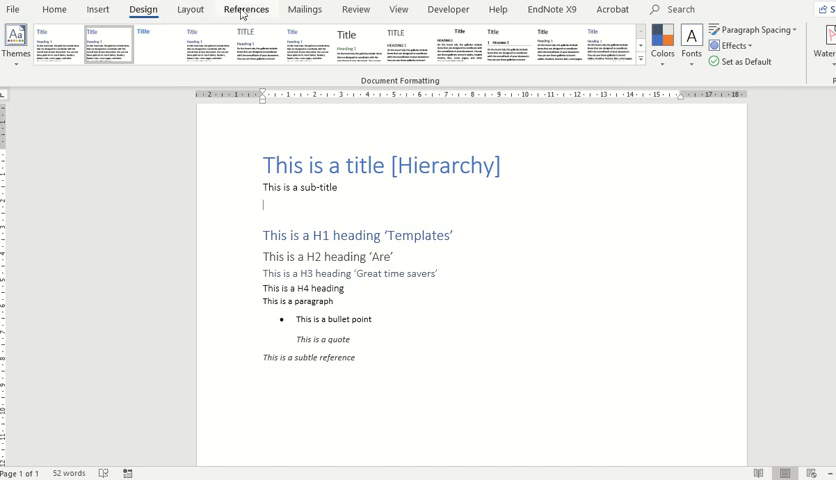
left_click(244, 8)
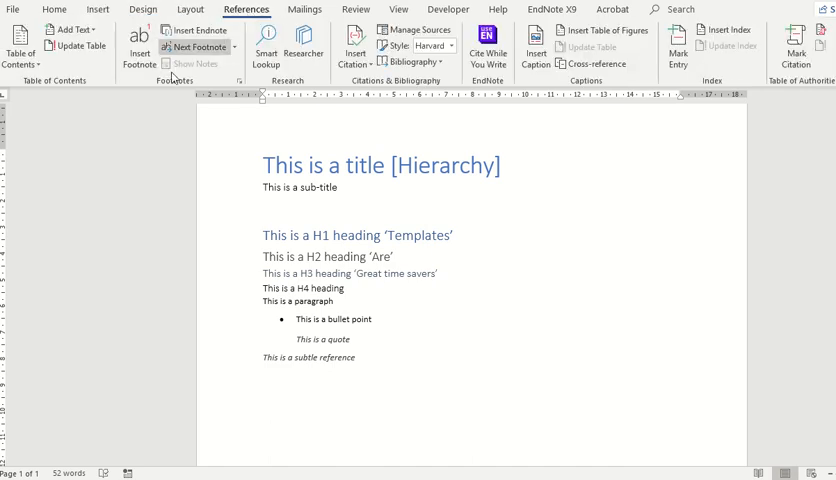
mouse_move(36, 84)
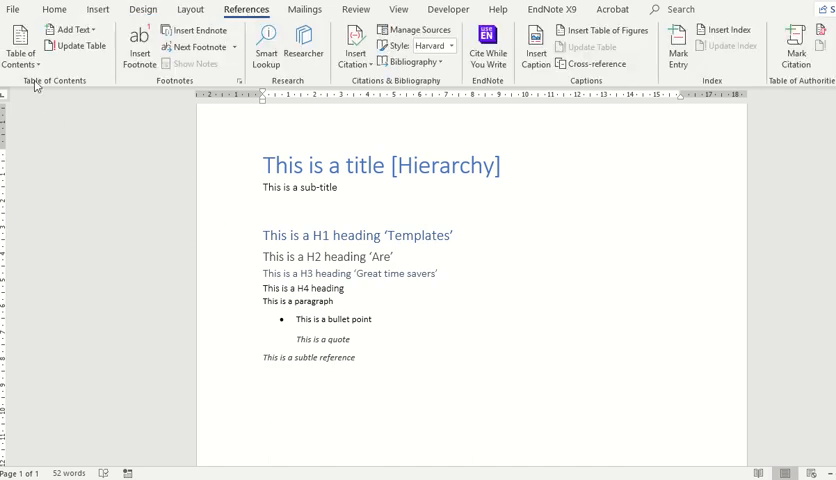
Bring up the built-in Table of Contents layouts below the sub-title
left_click(20, 44)
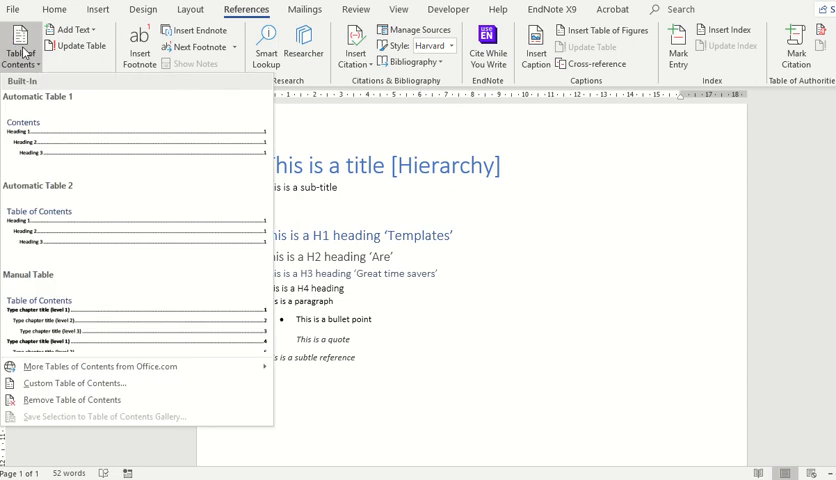
mouse_move(48, 144)
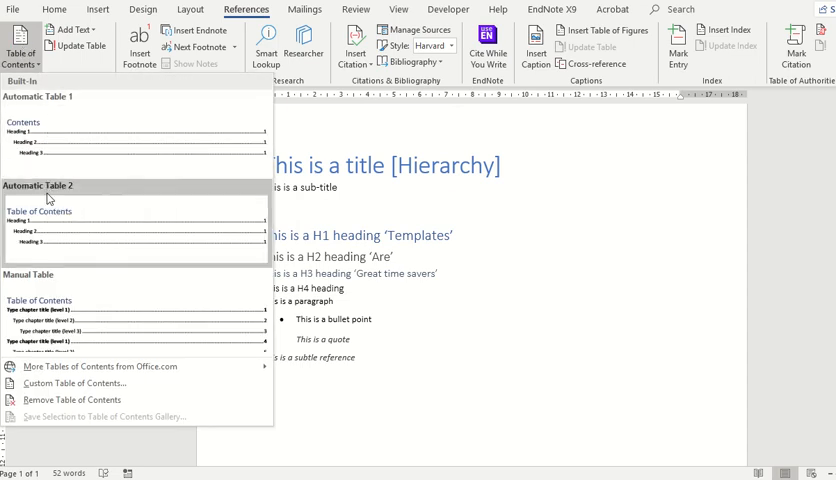
mouse_move(88, 318)
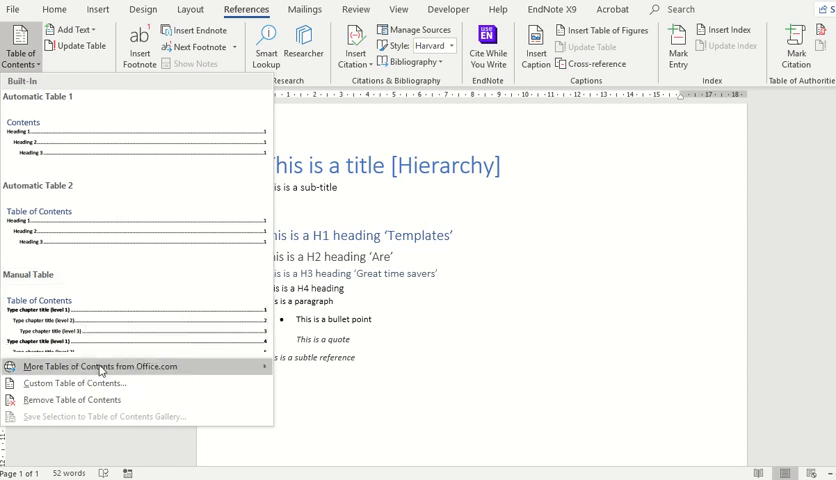
mouse_move(136, 292)
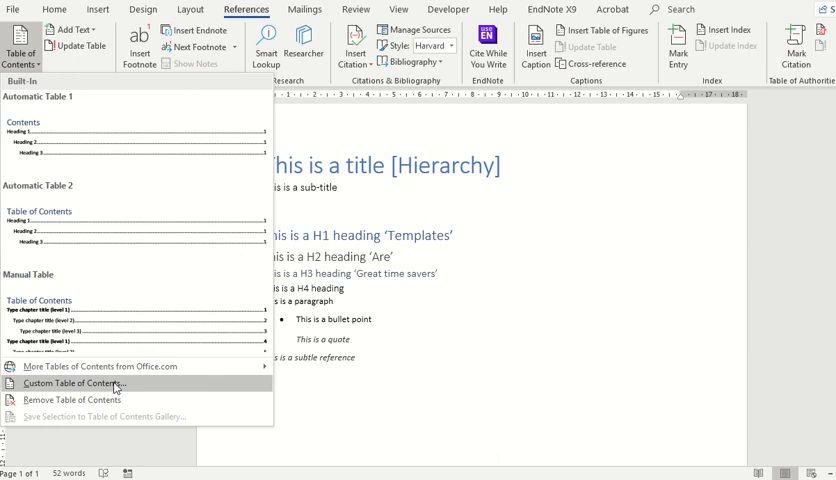
mouse_move(108, 140)
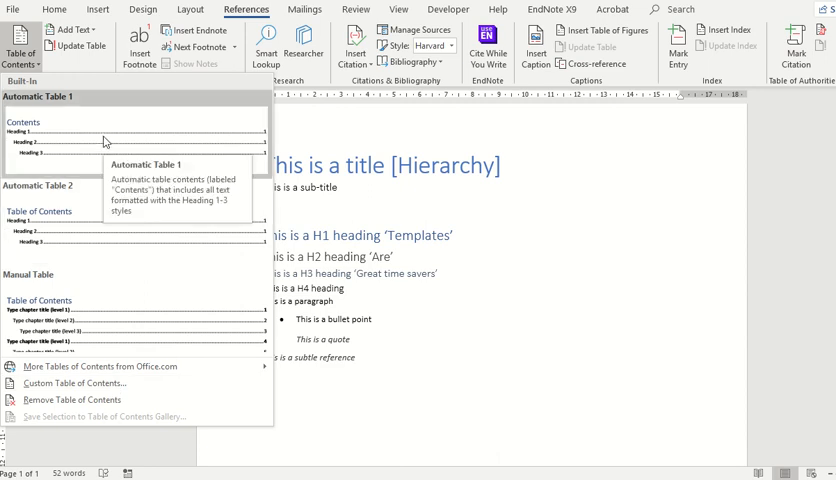
mouse_move(70, 132)
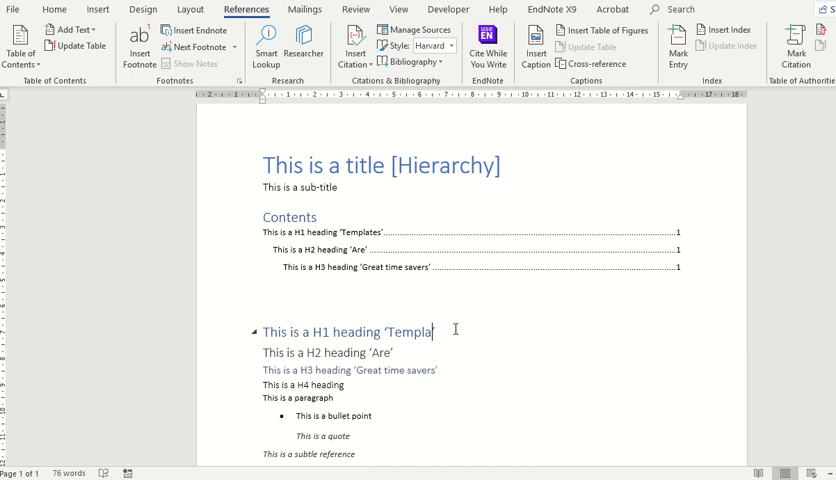
Trim the H1 heading to end in 'Templ' and update the entire contents table
key("backspace")
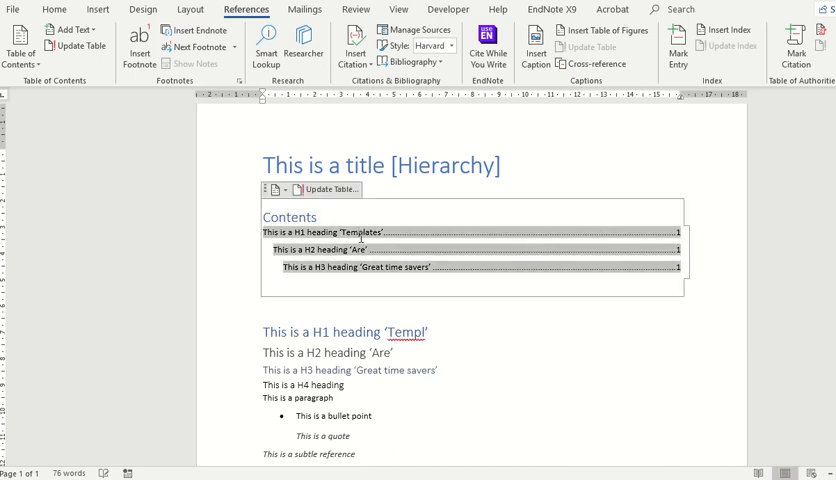
mouse_move(328, 188)
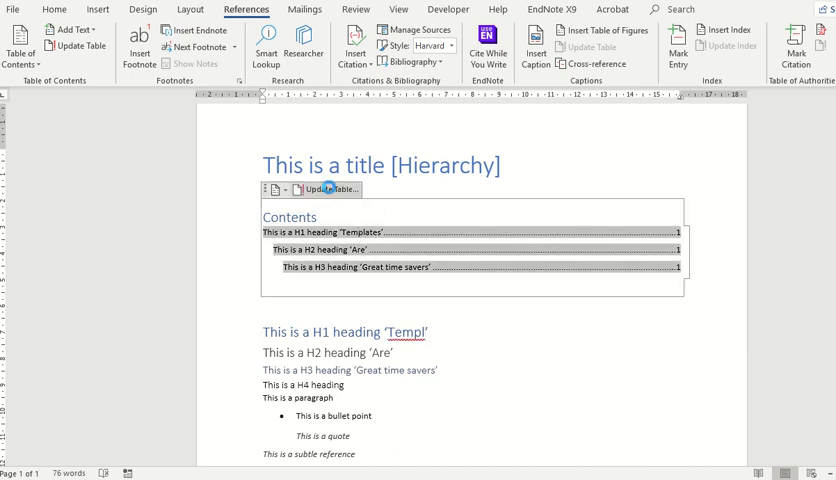
left_click(324, 188)
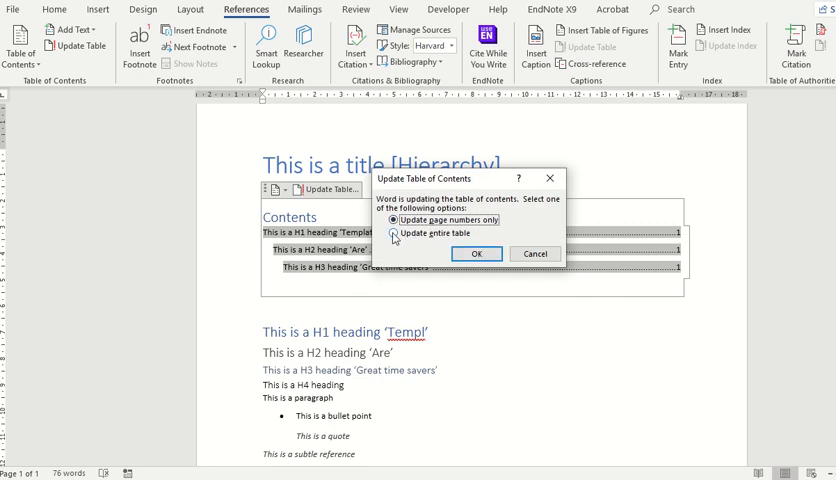
left_click(476, 252)
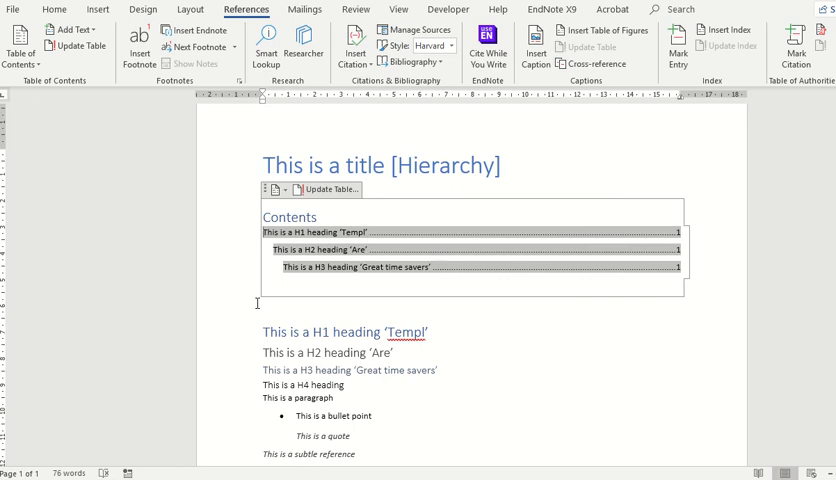
mouse_move(344, 396)
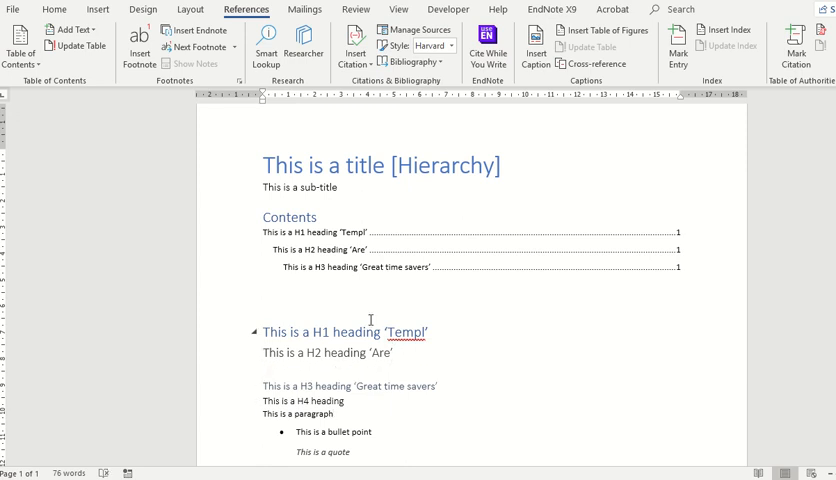
mouse_move(96, 8)
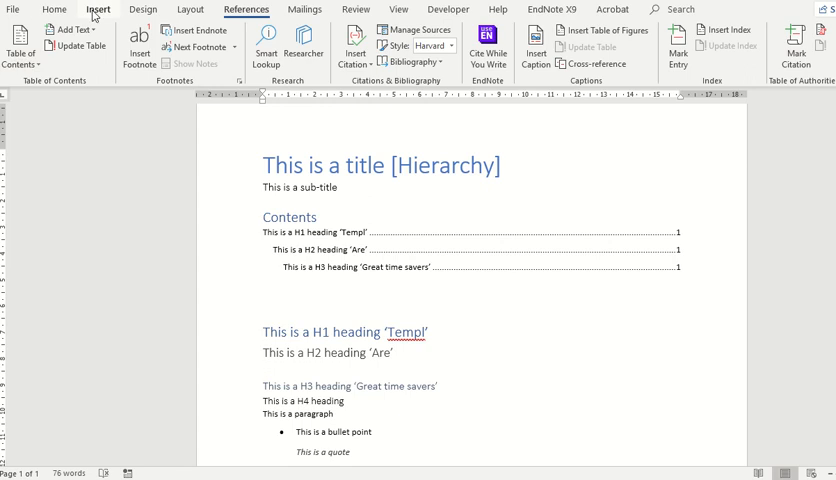
Look over the Home and Design formatting options without changing the document
left_click(54, 8)
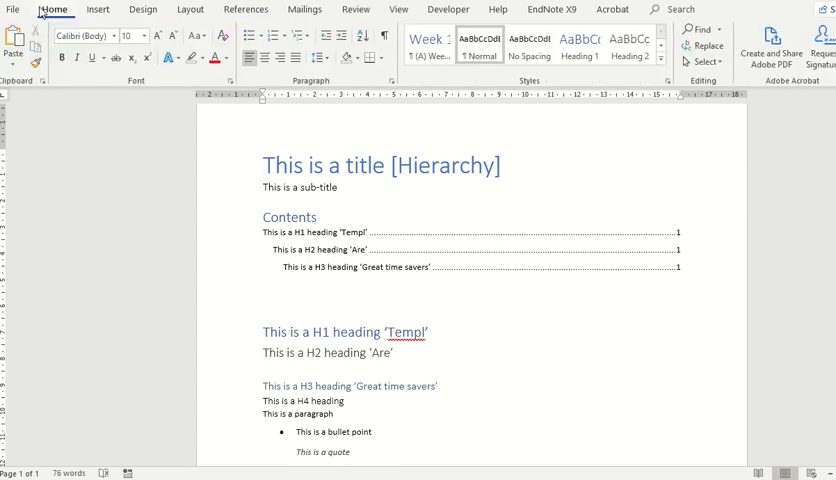
left_click(262, 368)
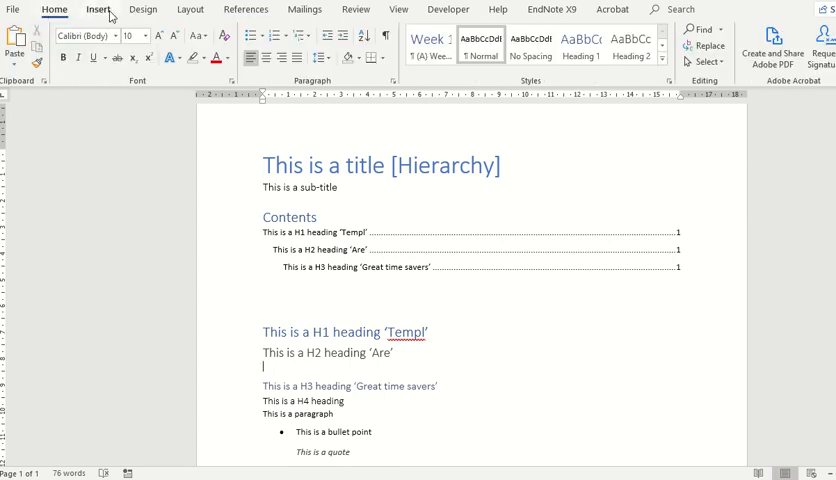
left_click(144, 8)
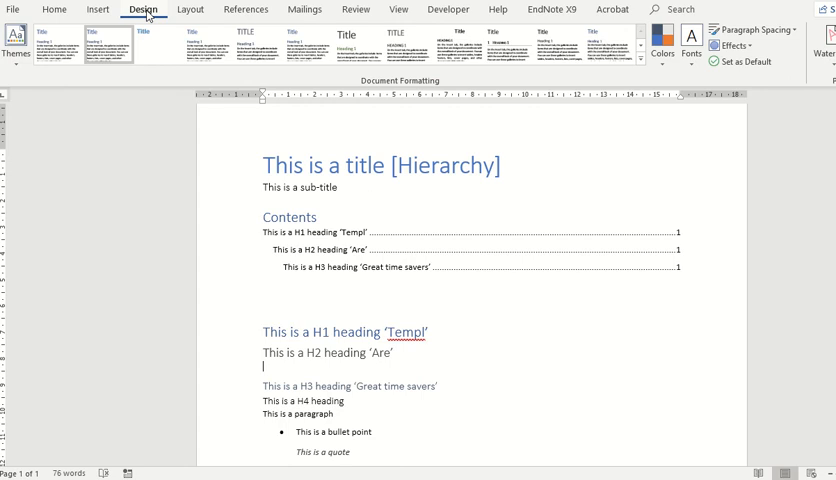
Insert a page break before 'Great time savers' and update the entire table so it shows page 2
left_click(188, 8)
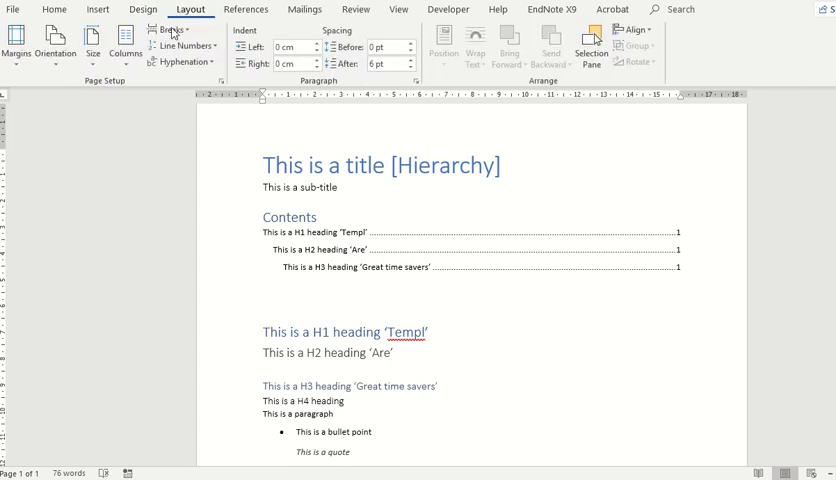
left_click(170, 28)
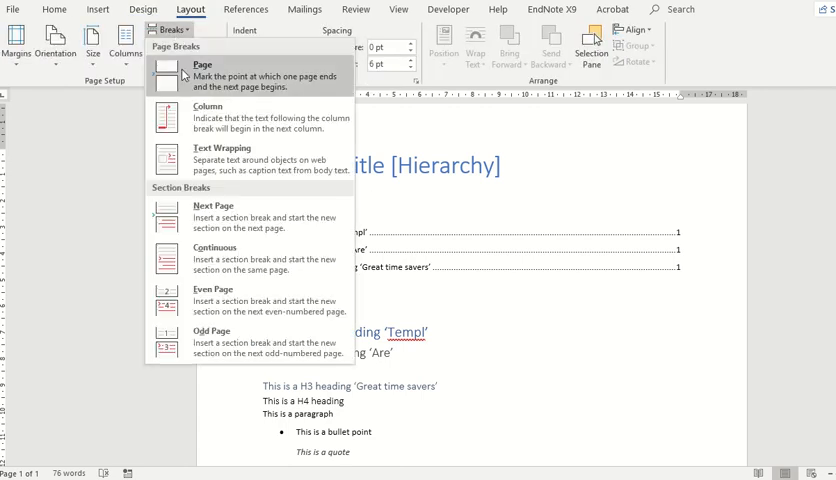
left_click(202, 70)
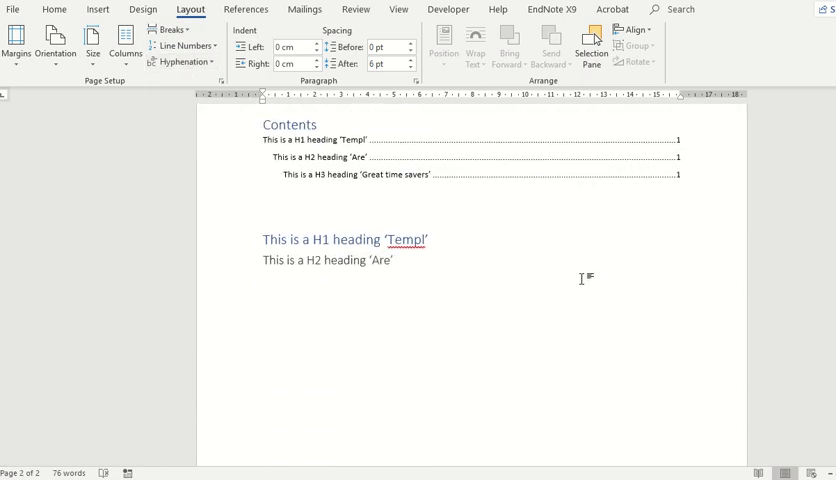
scroll("down", 3)
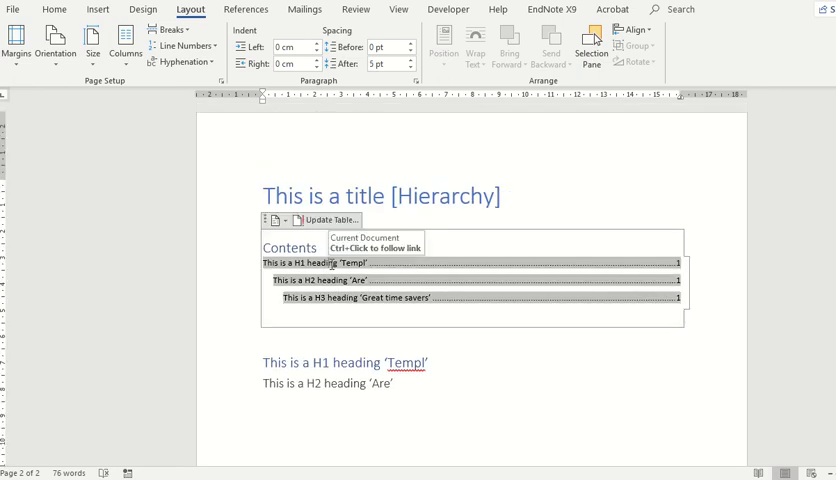
mouse_move(324, 220)
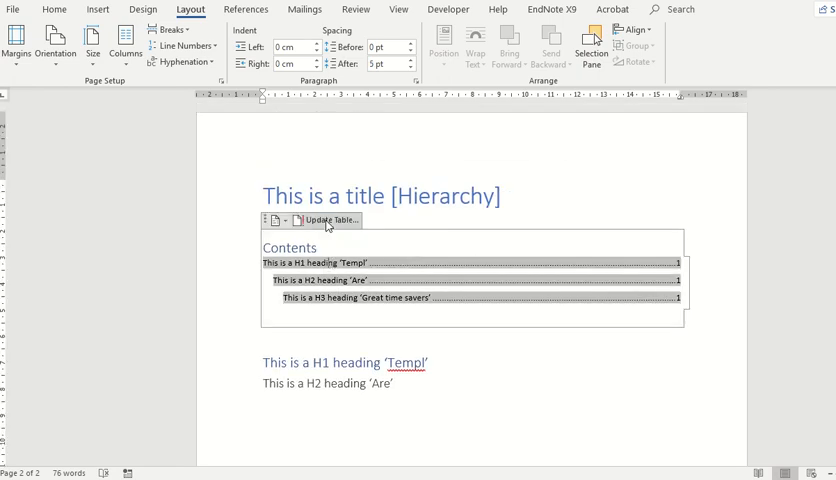
left_click(324, 220)
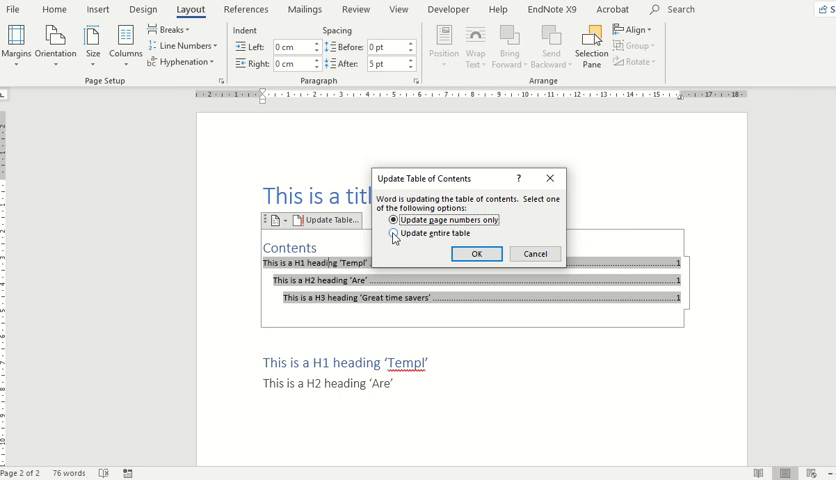
left_click(476, 252)
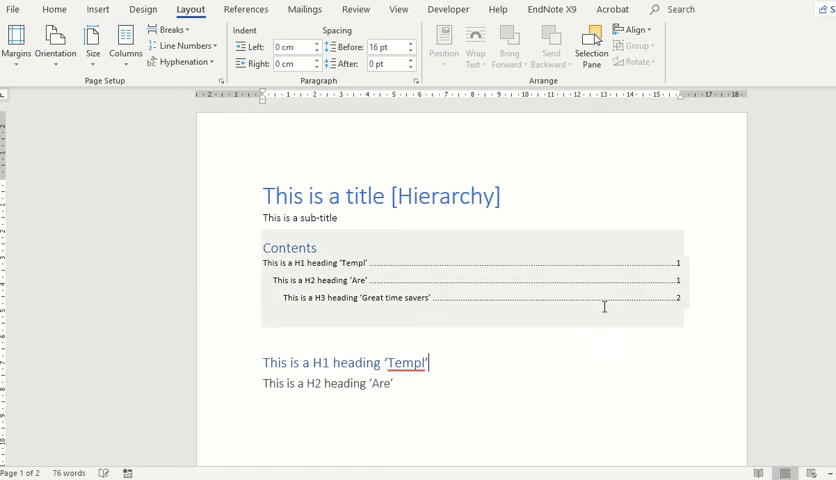
mouse_move(340, 268)
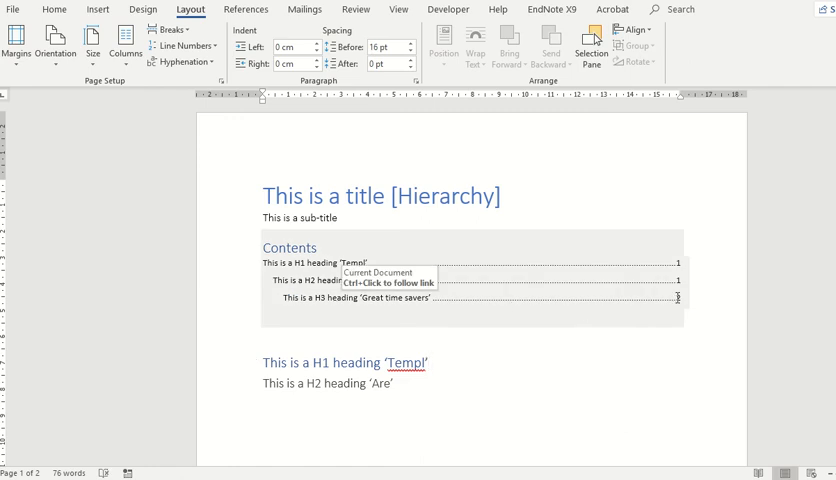
Scroll through both pages and return to page 1 with the Design style sets showing
scroll("down", 3)
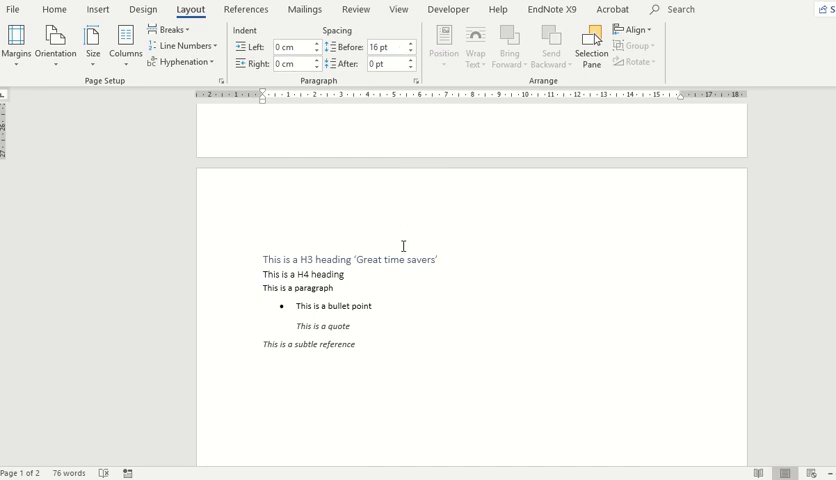
mouse_move(340, 228)
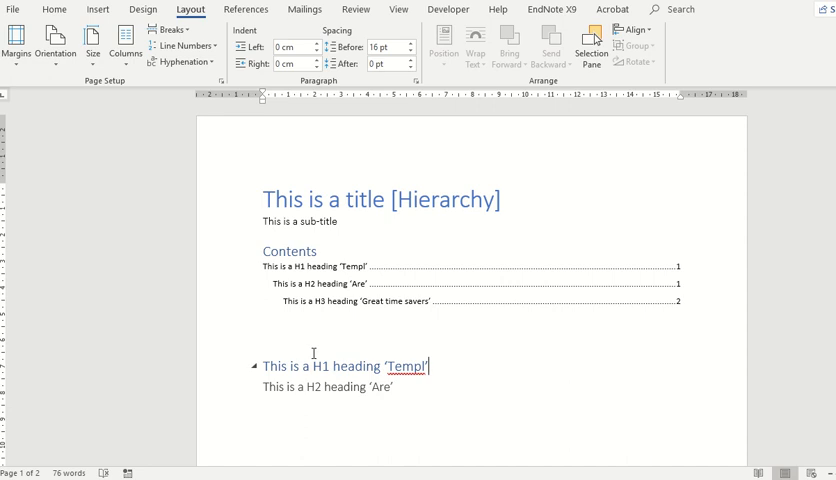
mouse_move(340, 366)
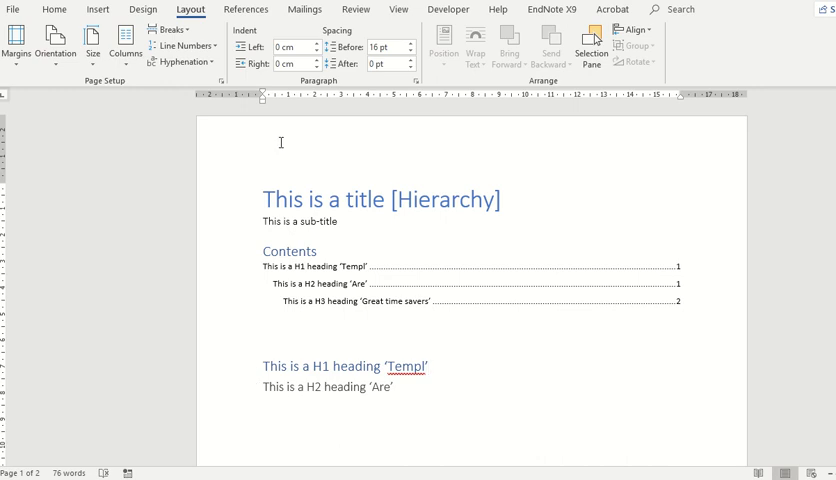
left_click(142, 8)
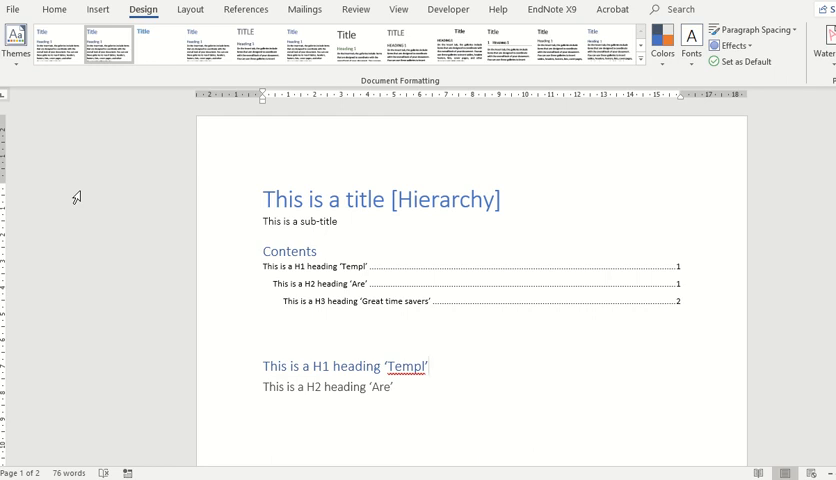
left_click(428, 364)
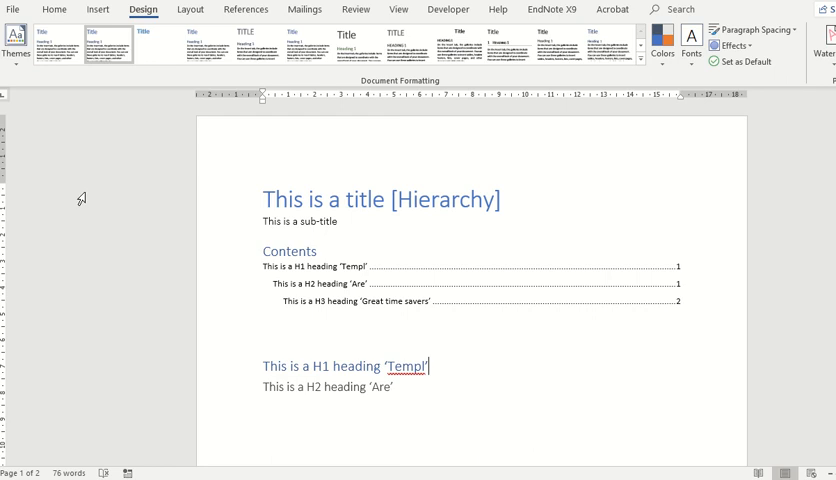